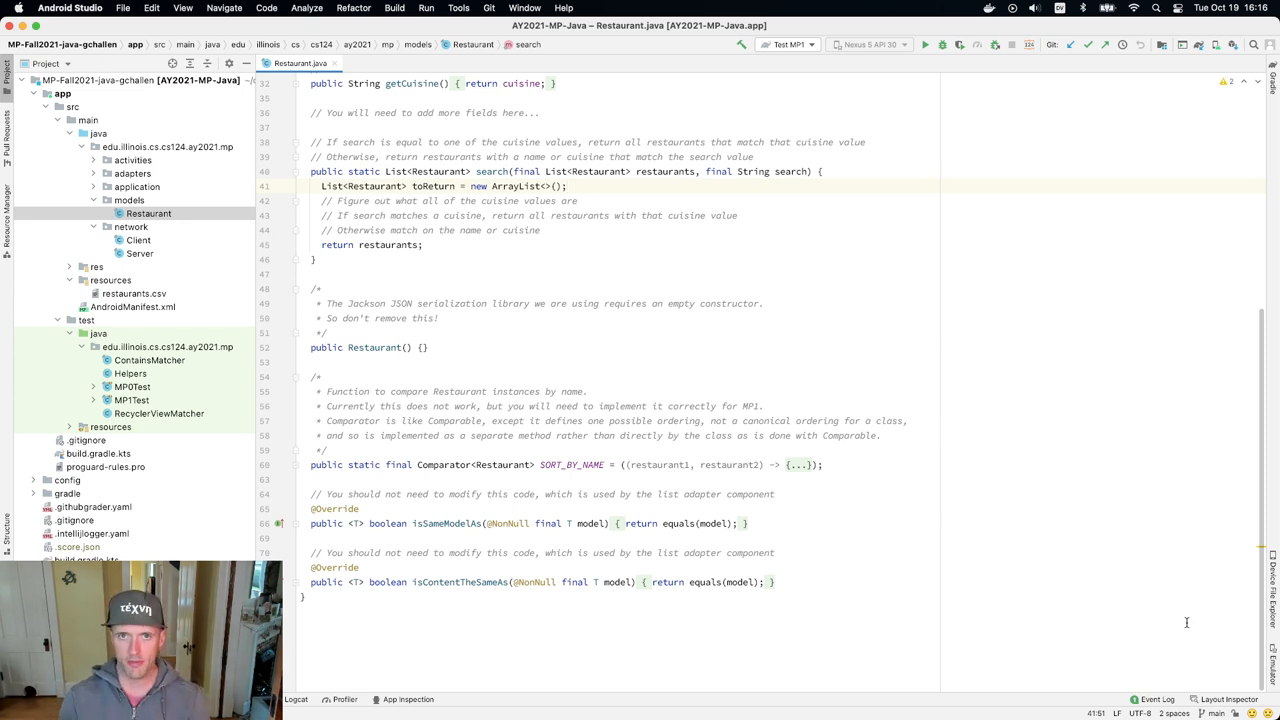
Step: Switch from Android Studio to the Chrome window showing the MP1 Scores page
key("cmd+tab")
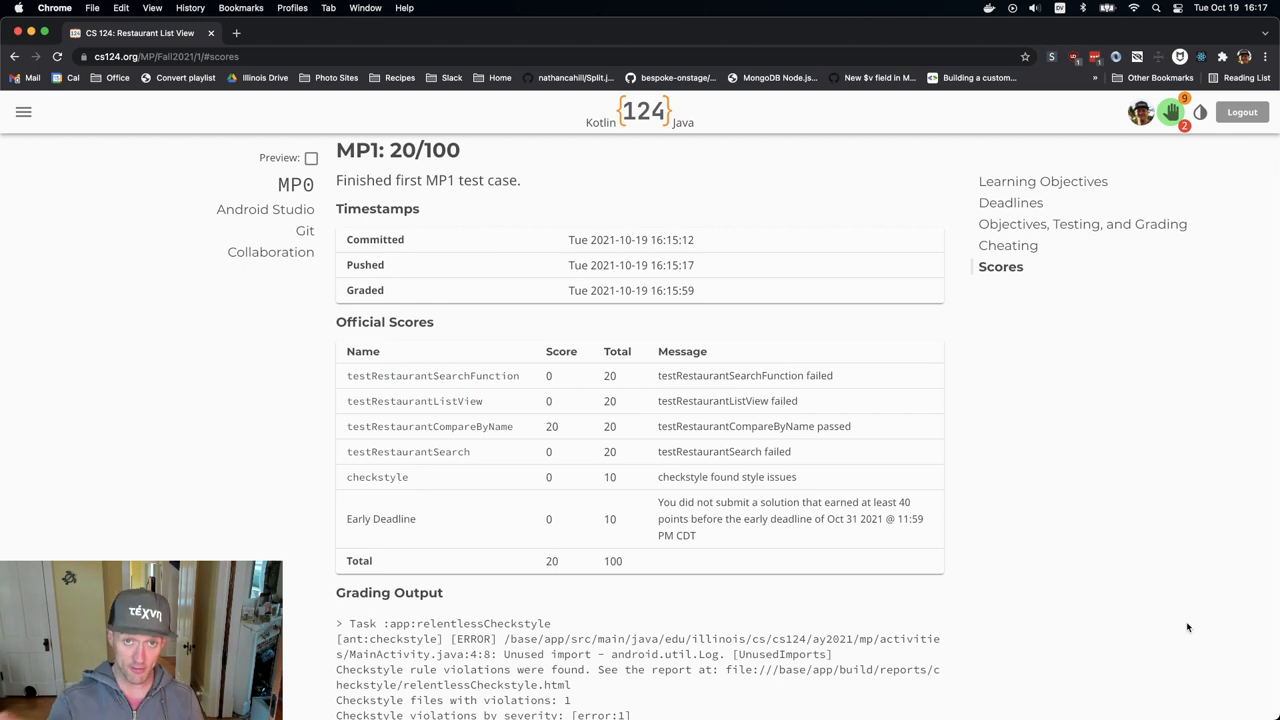
Step: Bring up the cs124.org Lessons list with the MP1 Serialization and Searching entry
key("cmd+tab")
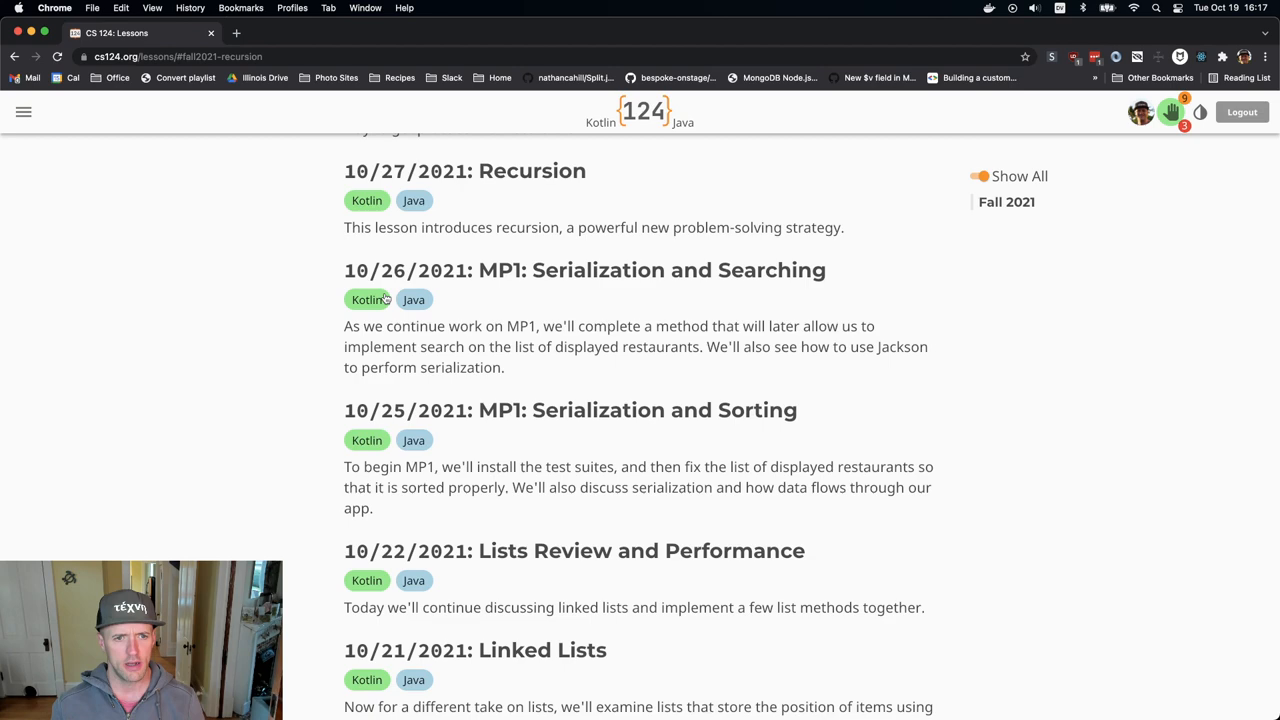
mouse_move(432, 312)
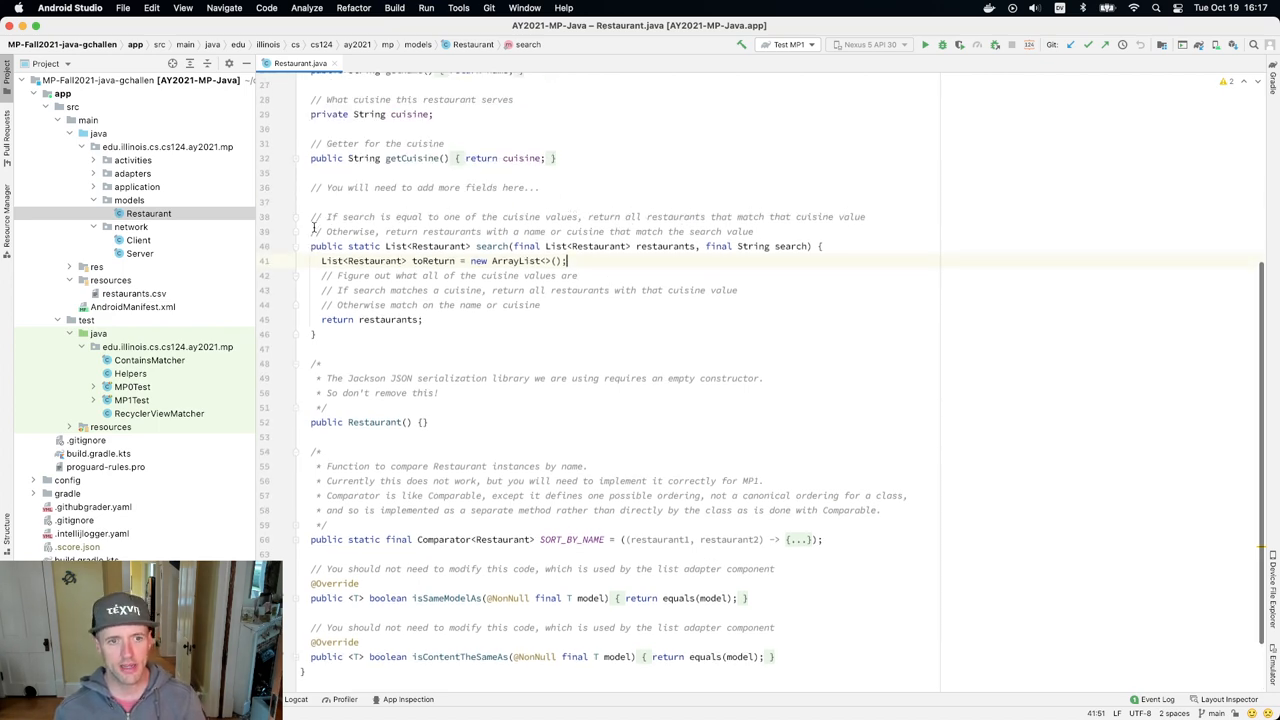
key("cmd+tab")
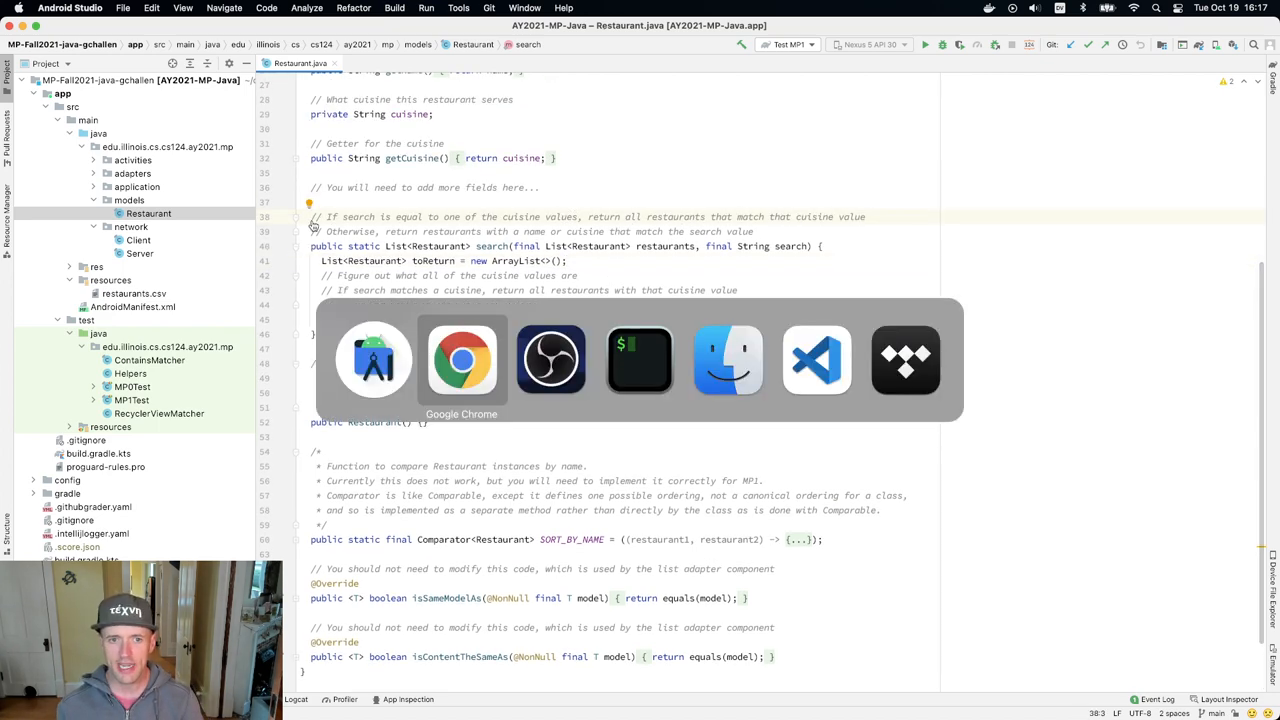
left_click(460, 360)
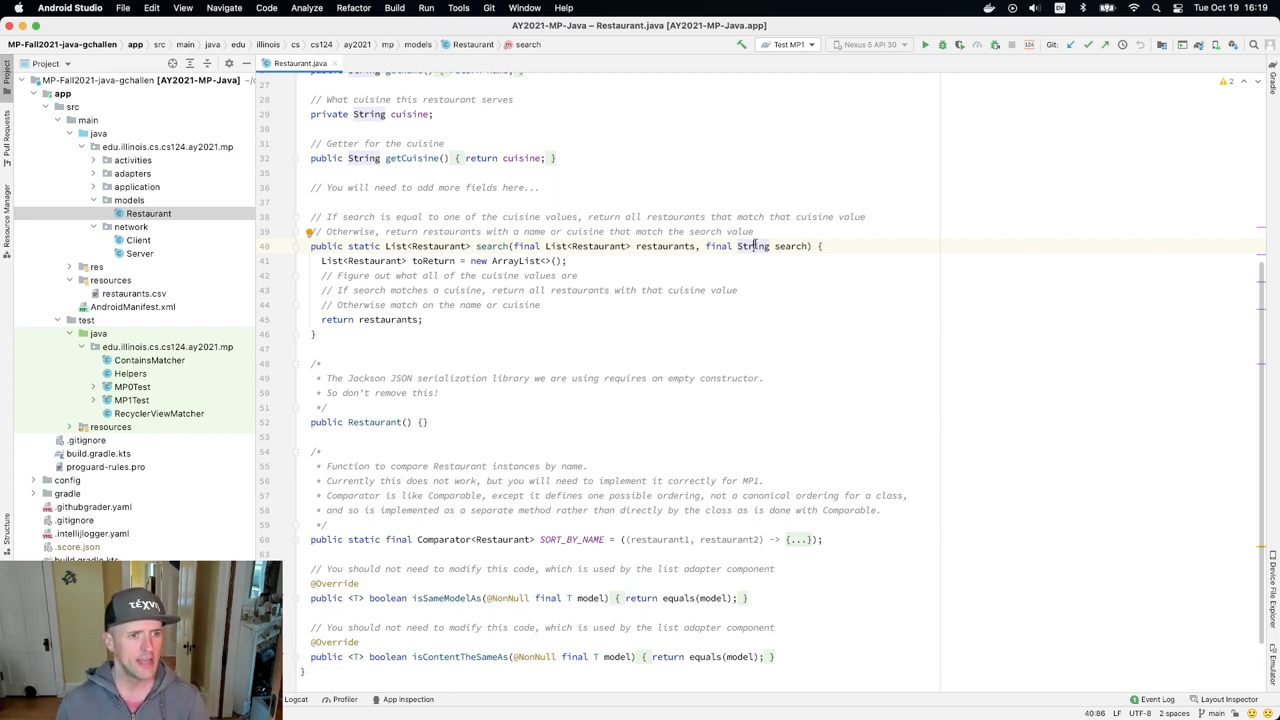
Step: Run testRestaurantSearch from MP1Test.java and return to Restaurant.java while it starts
left_click(132, 400)
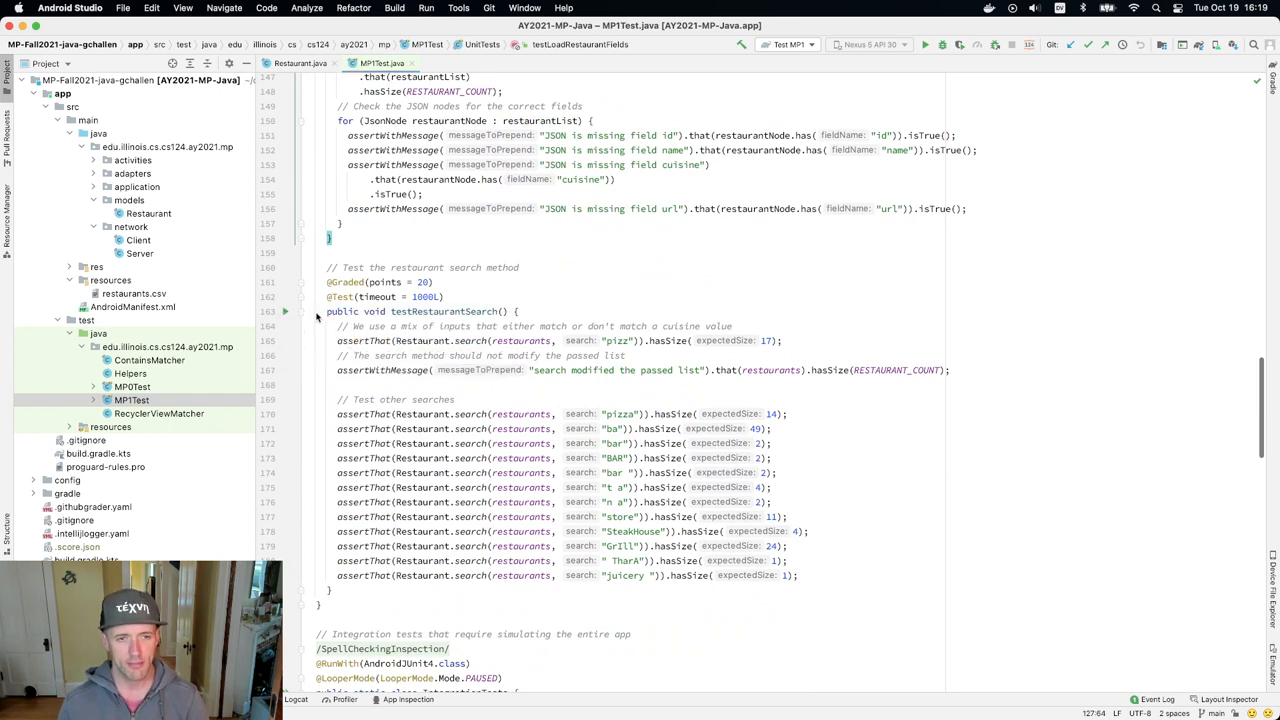
left_click(924, 44)
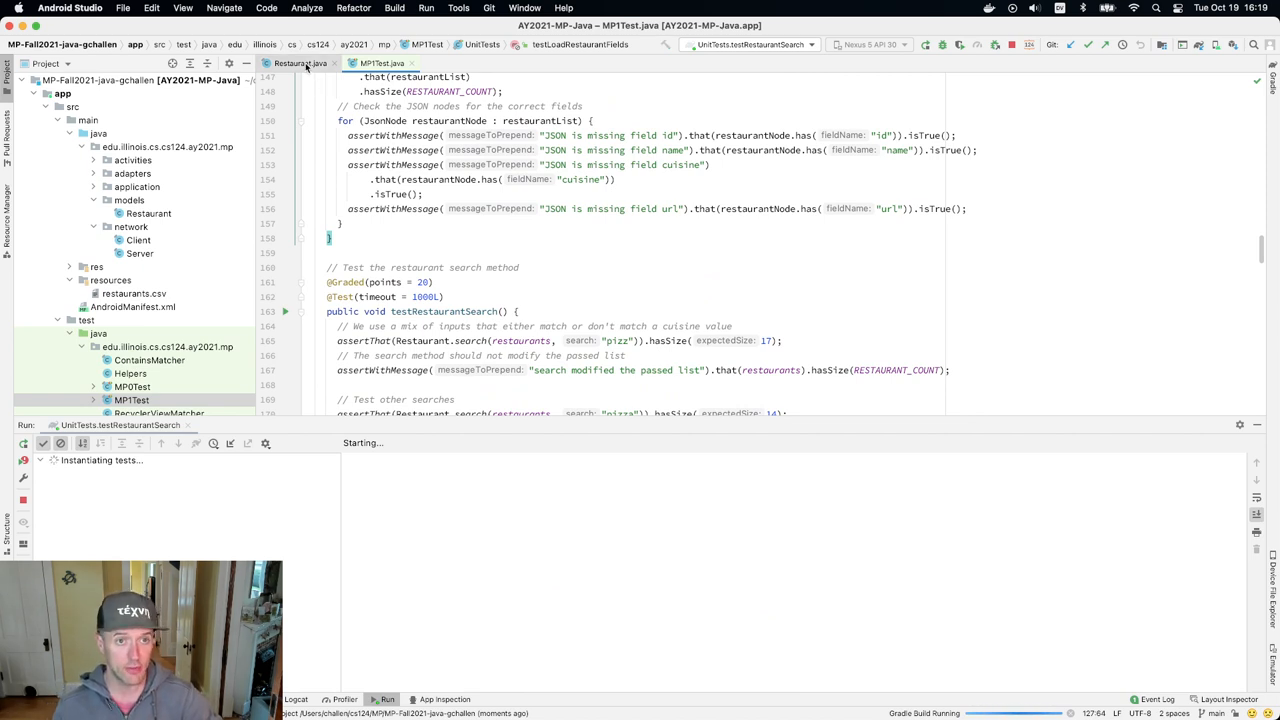
left_click(300, 62)
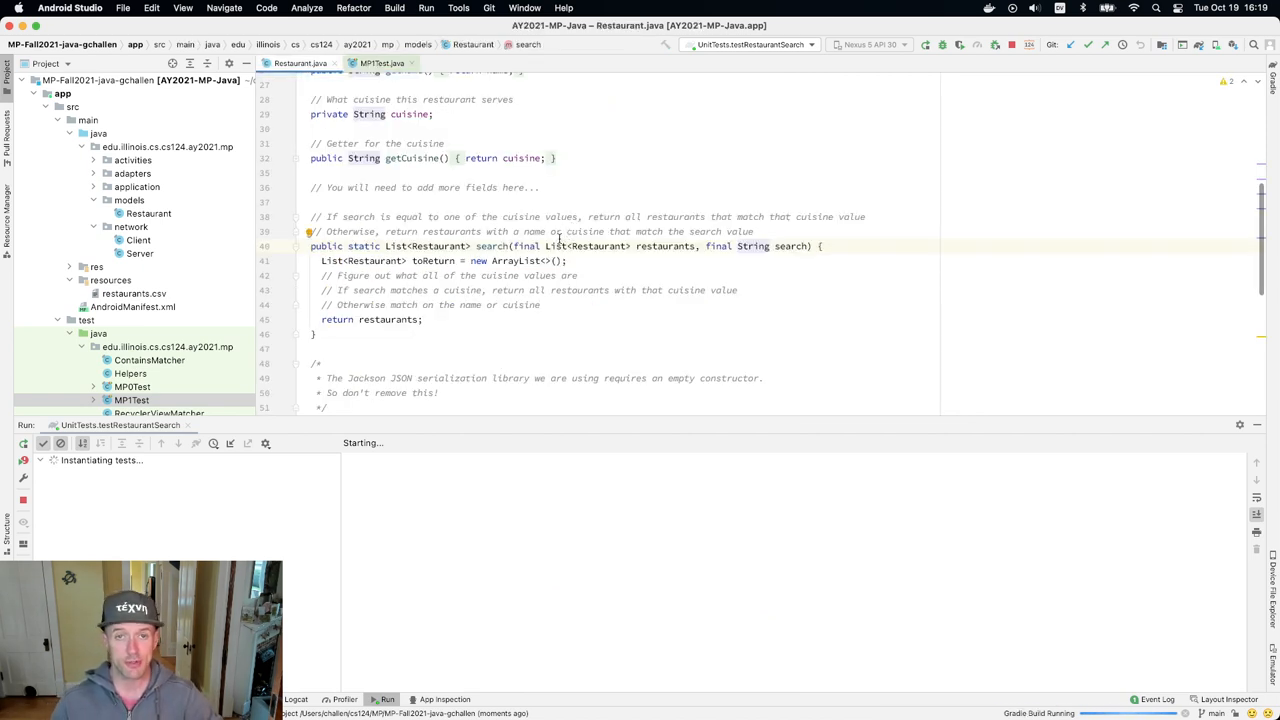